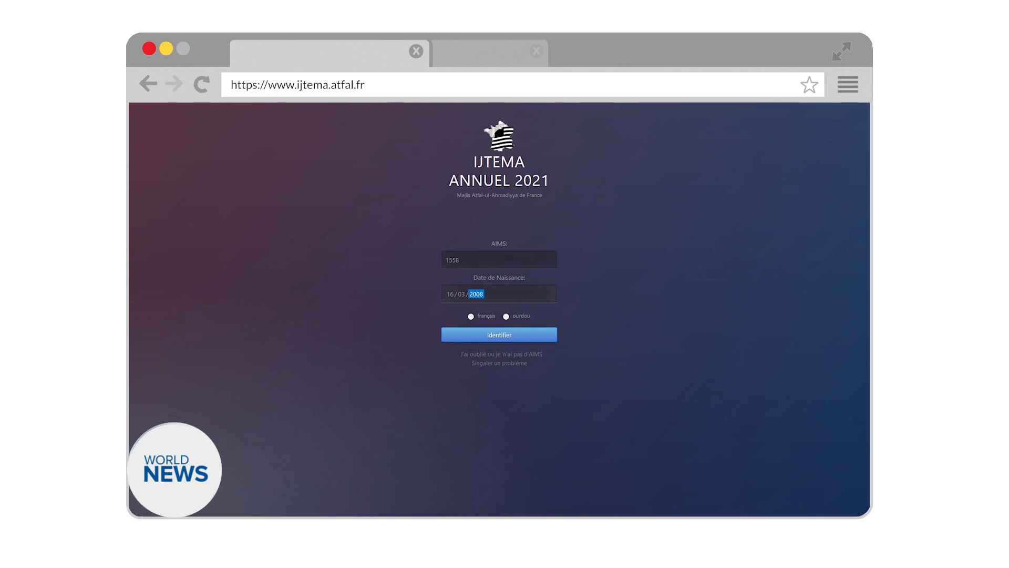
- Log in with the entered AIMS and birth date, choose online recording, and start recording
left_click(498, 334)
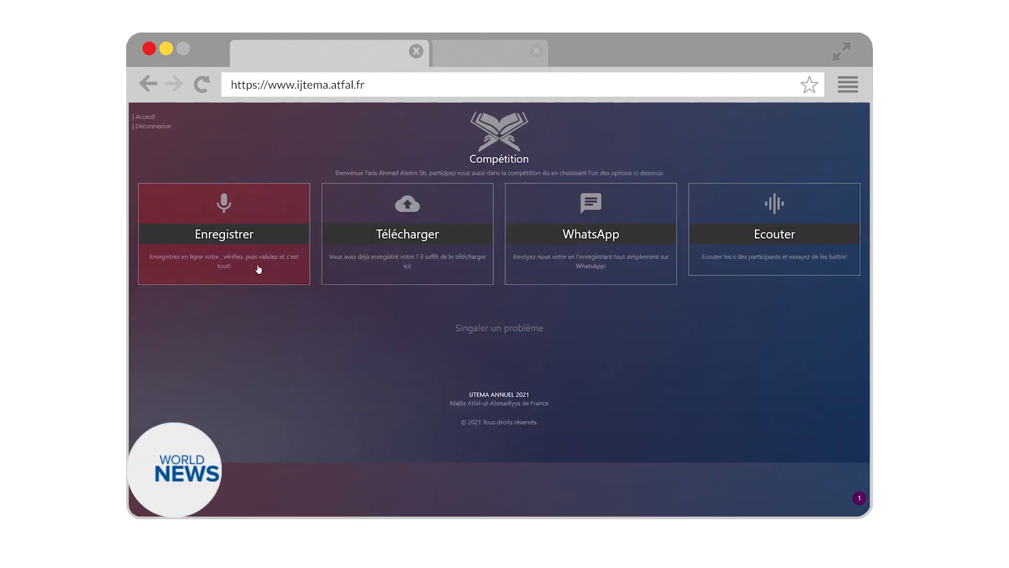
left_click(224, 233)
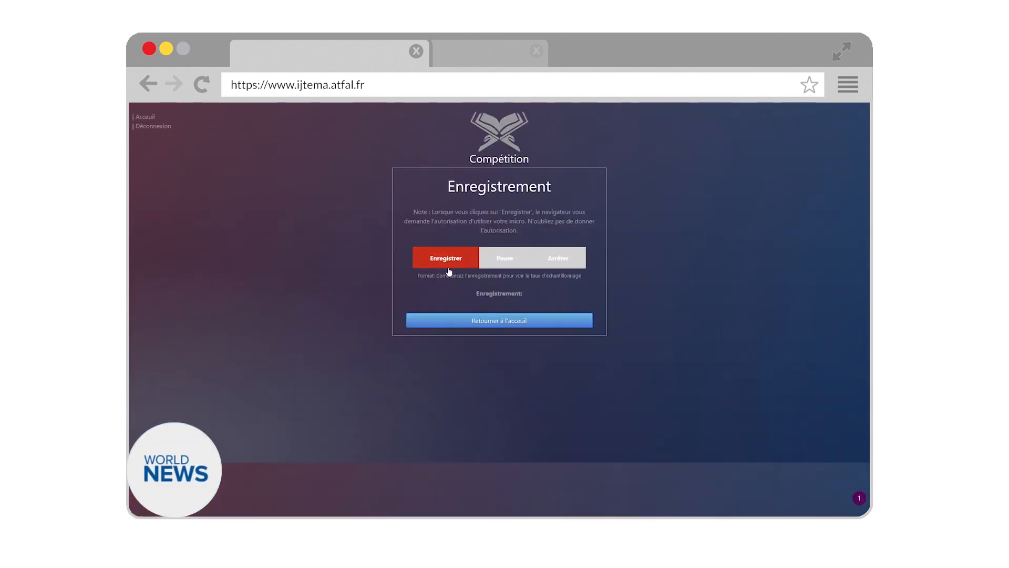
left_click(445, 257)
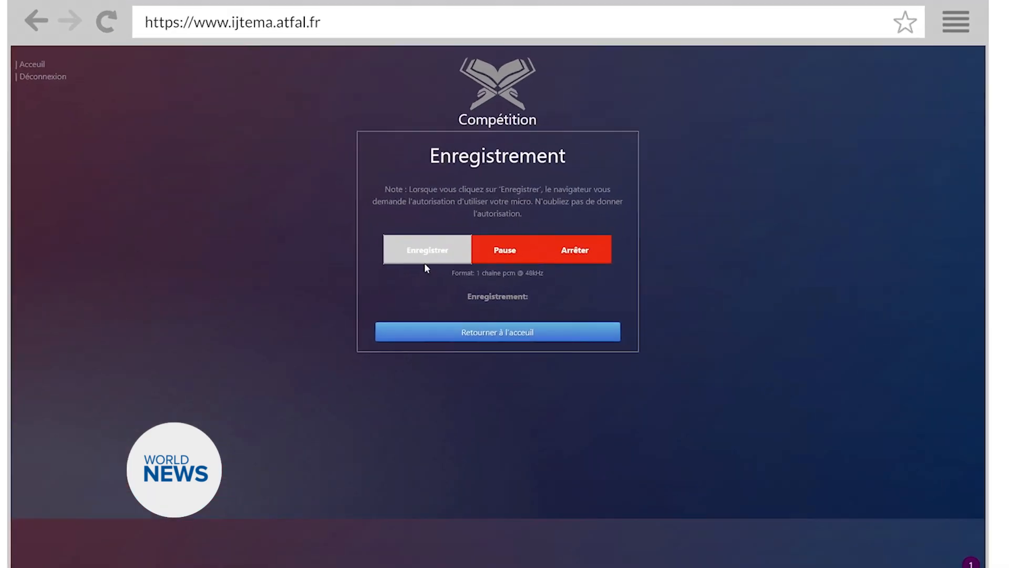